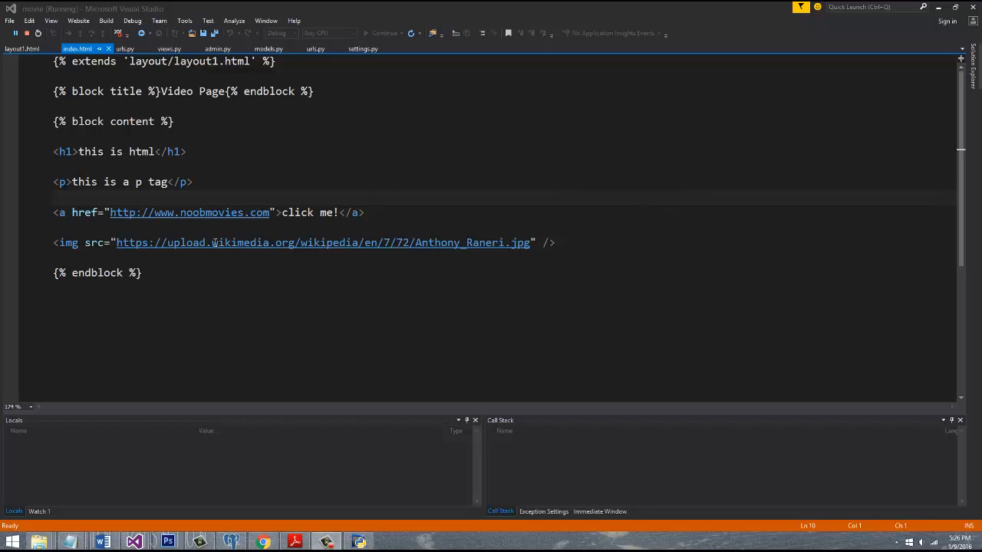
Step: Delete the h1, paragraph, link and image lines from index.html's content block
drag(53, 182, 556, 243)
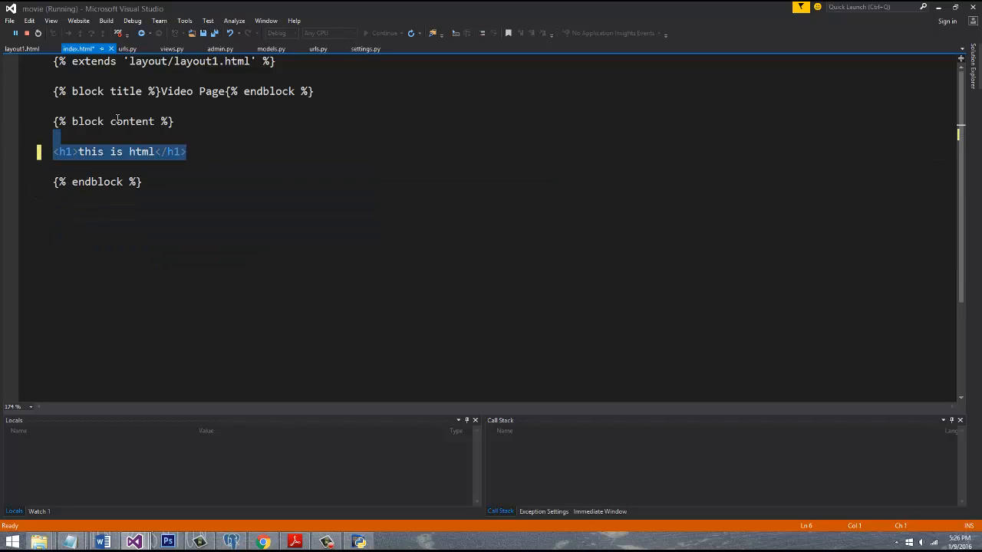
key(Delete)
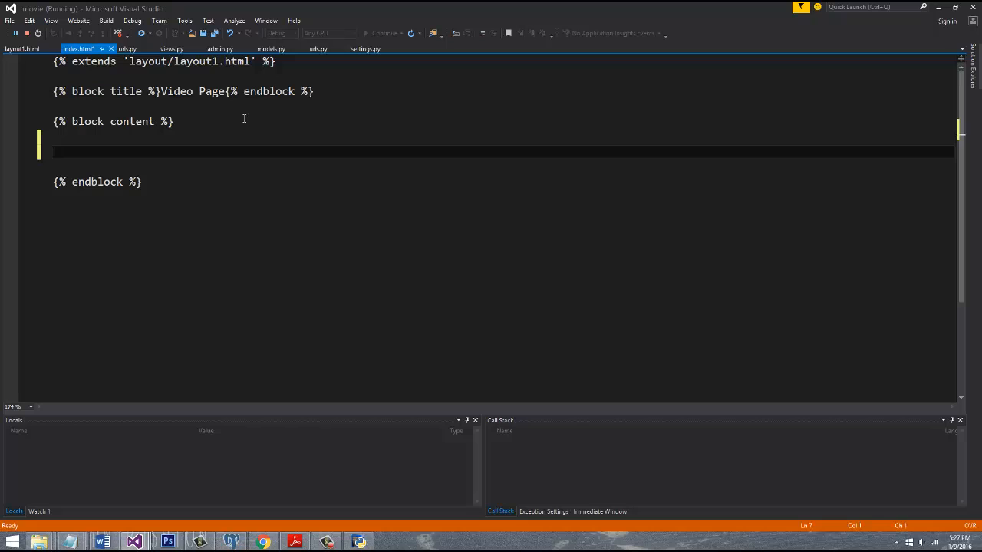
mouse_move(204, 61)
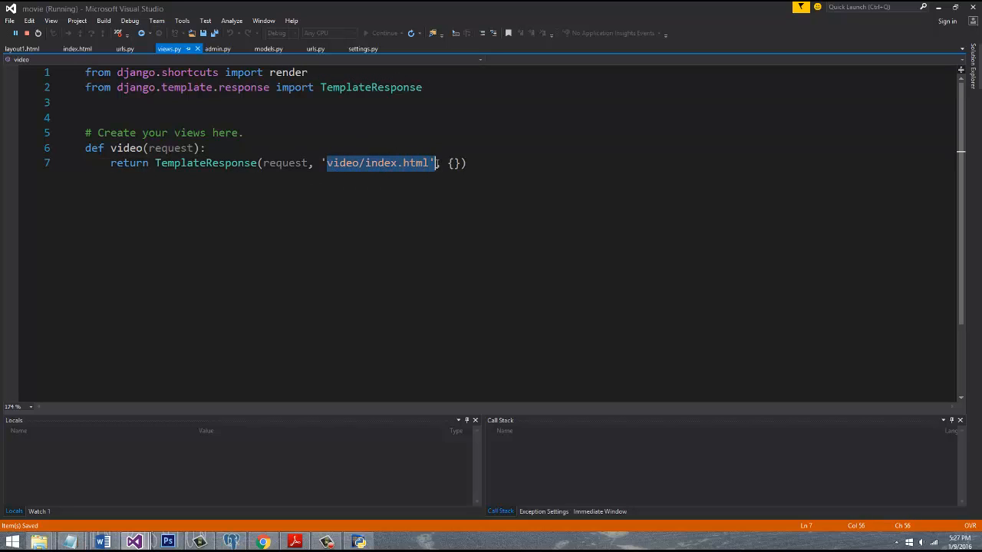
mouse_move(169, 49)
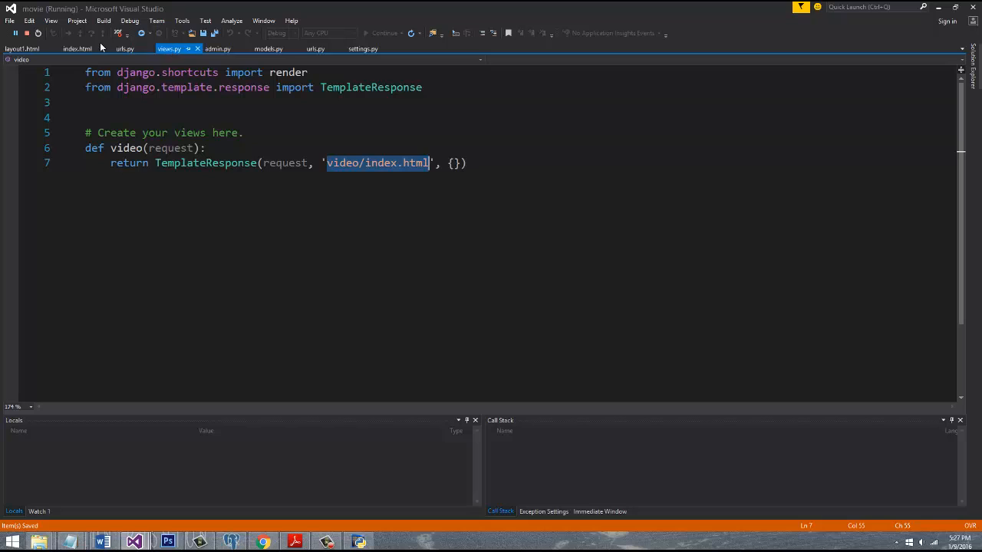
mouse_move(280, 60)
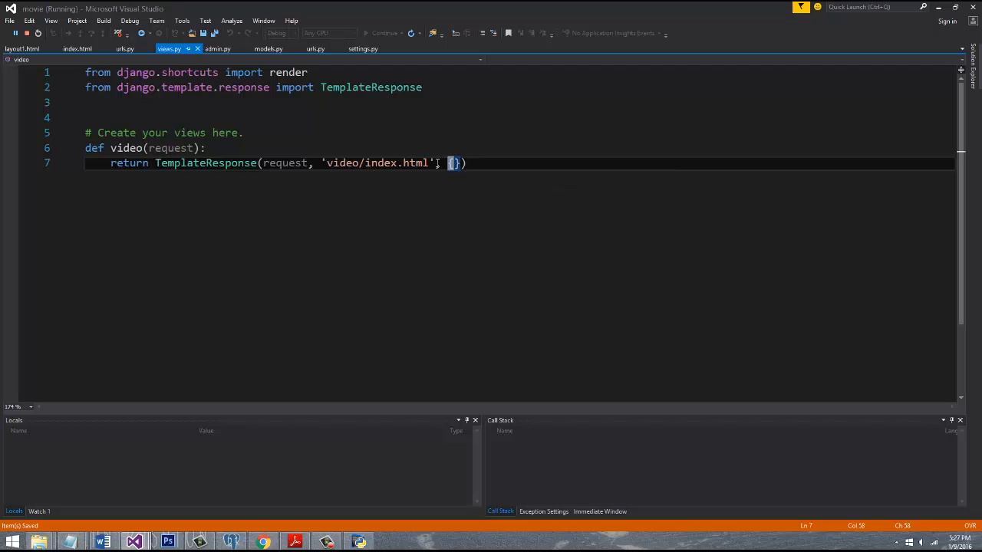
Step: Add a new line in the video view of views.py above its return
text(,)
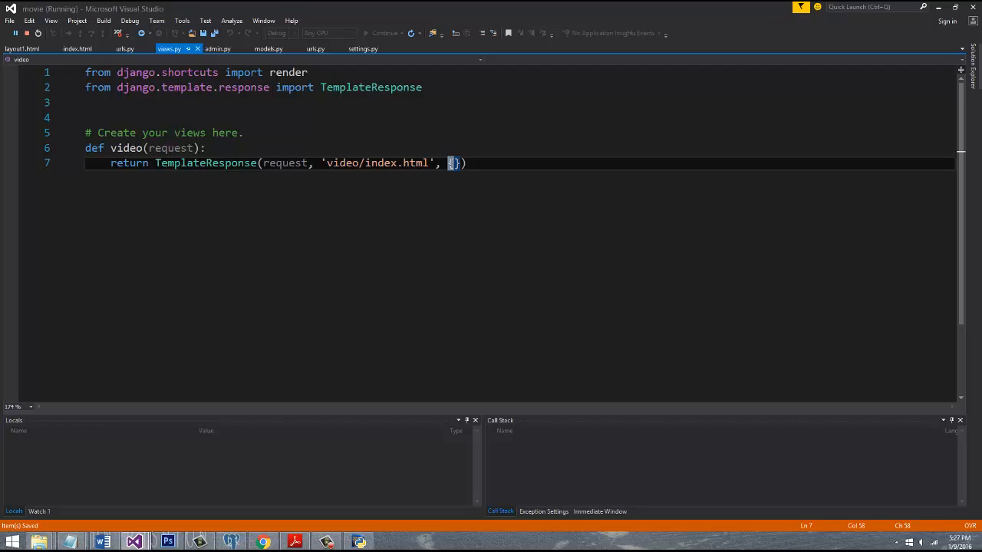
mouse_move(358, 167)
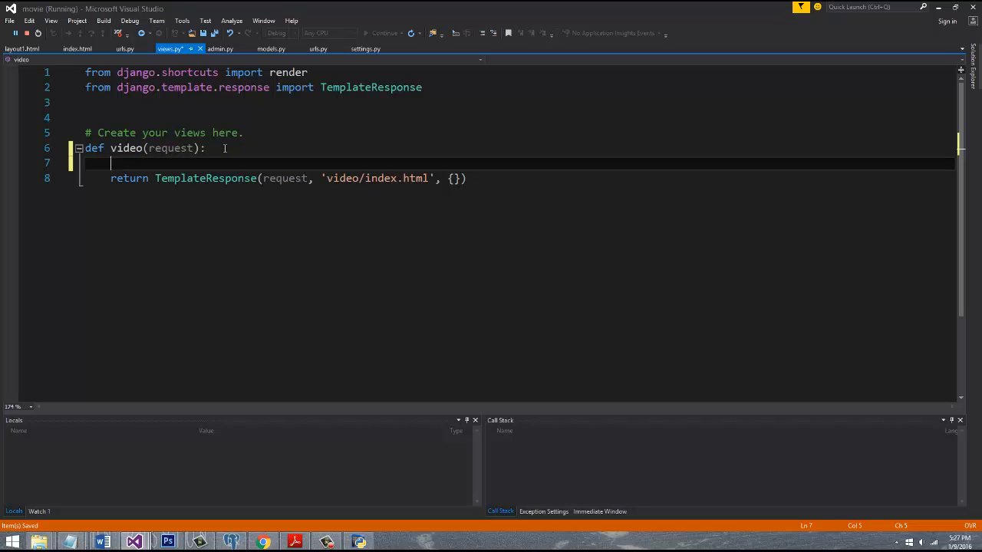
Step: Define myString = "this is a python string" in the video view
text(myString =)
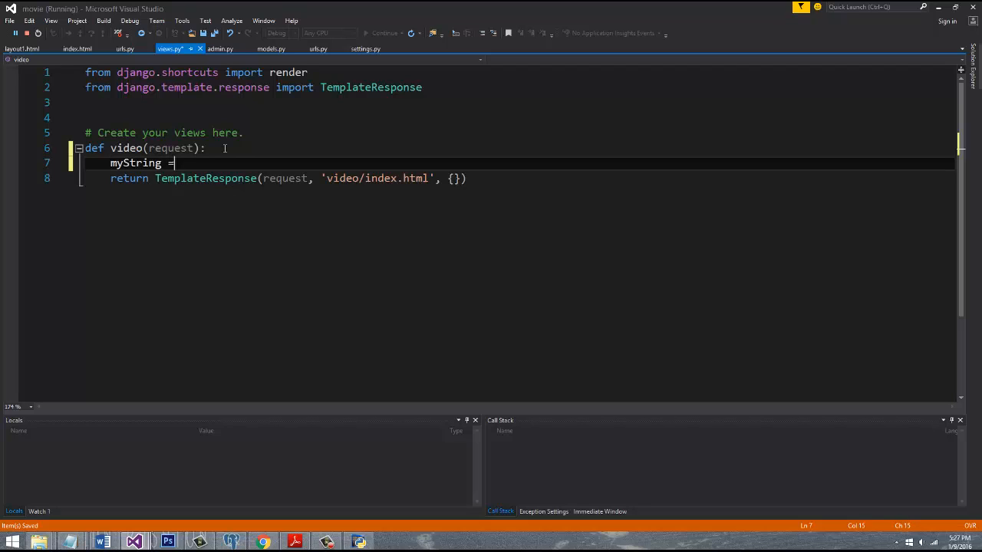
text("this is a)
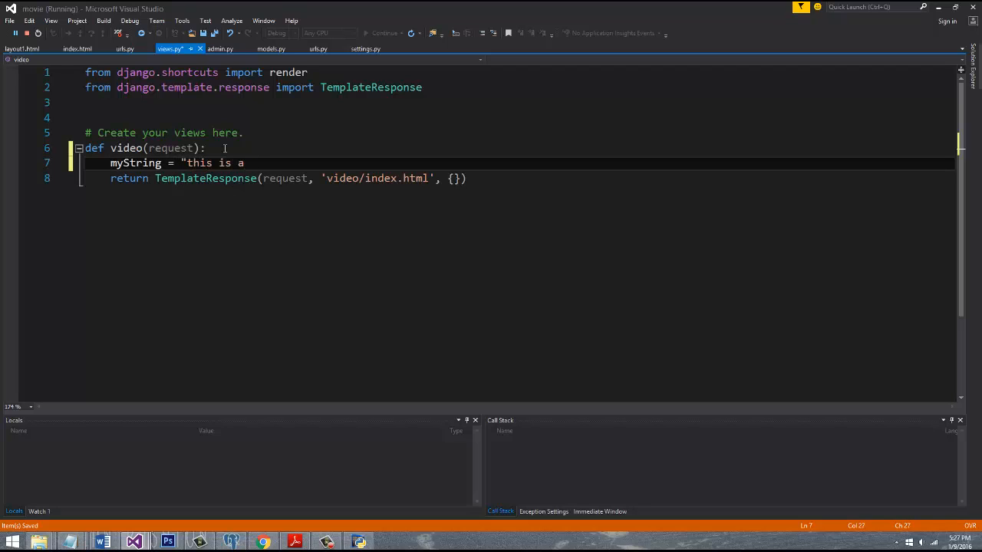
text(pyt)
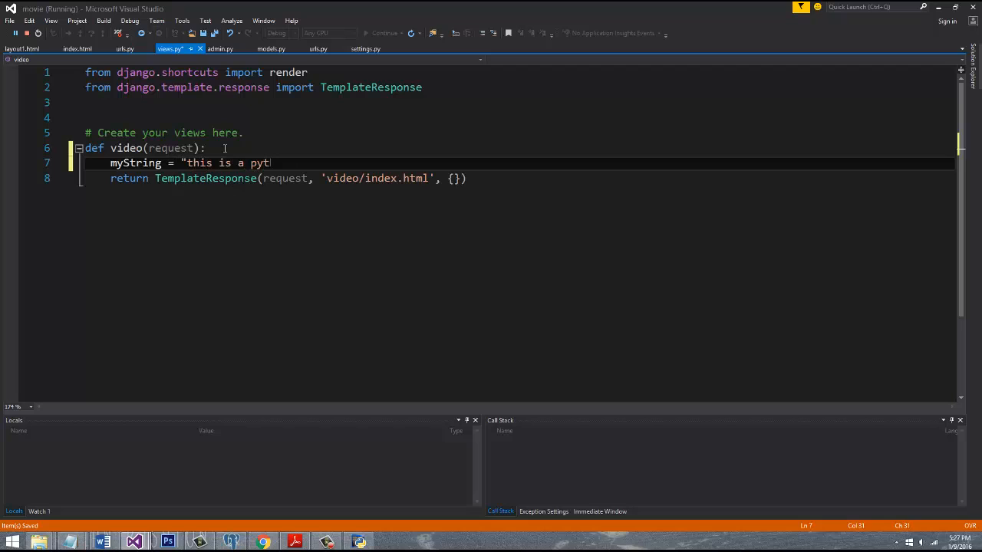
text(hon string")
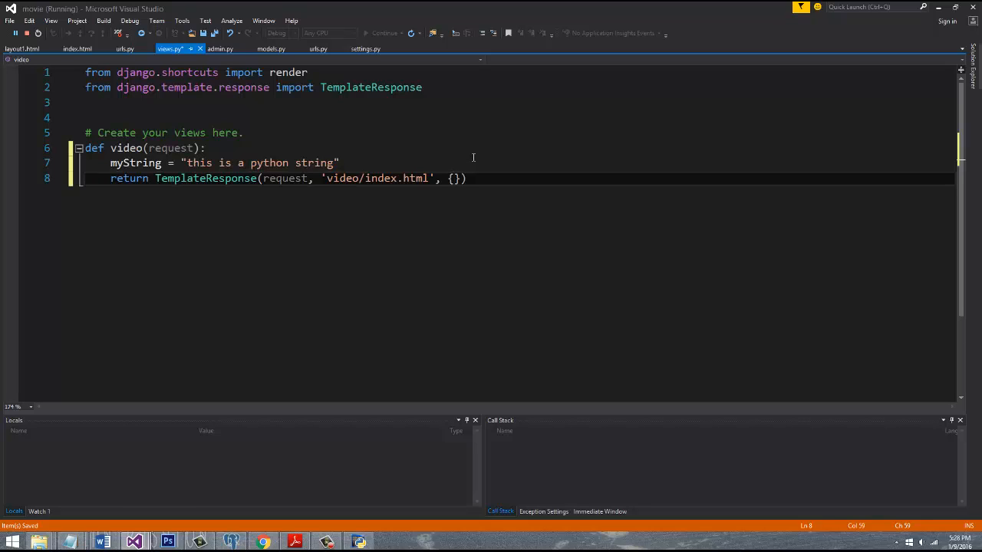
Step: Pass myString to the template context under the key "myString"
text("")
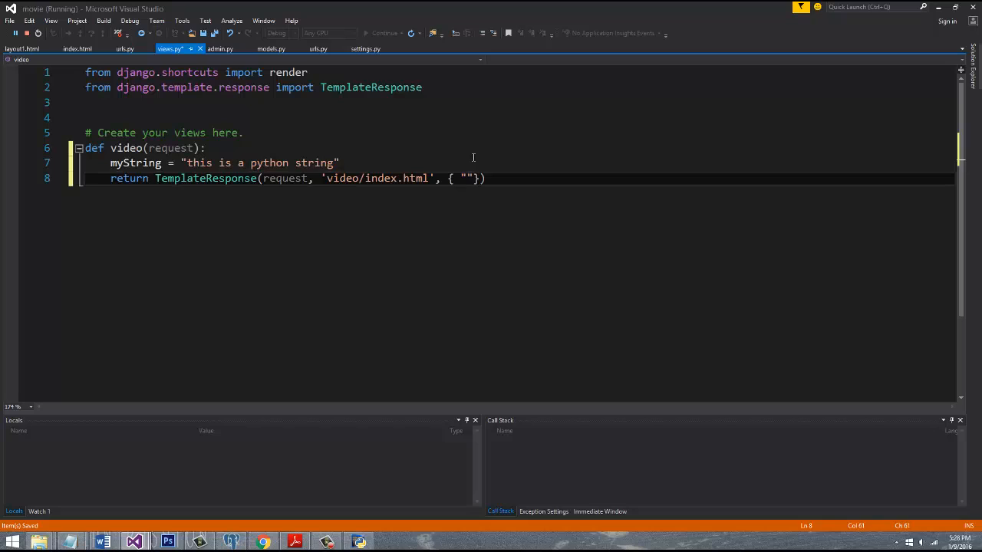
text(whatever")
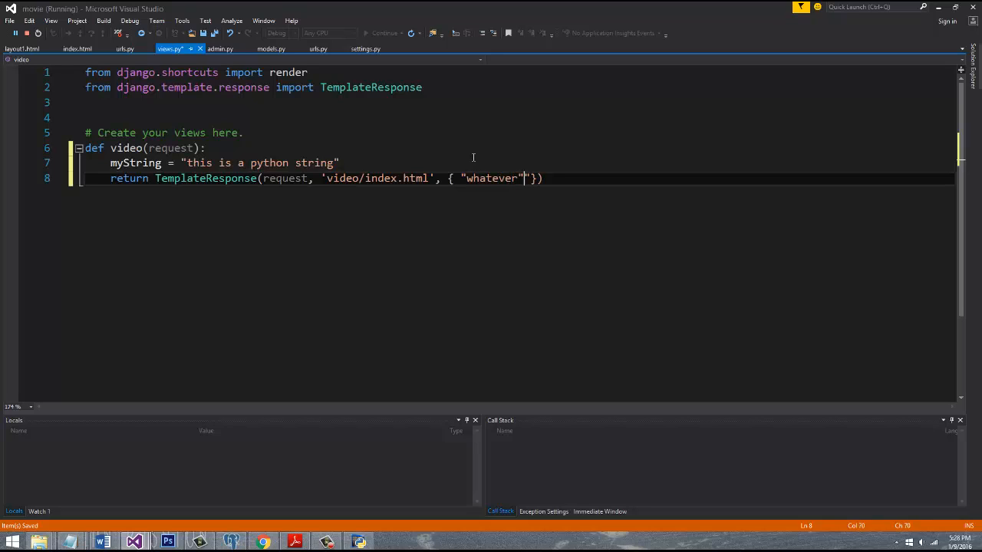
text(:)
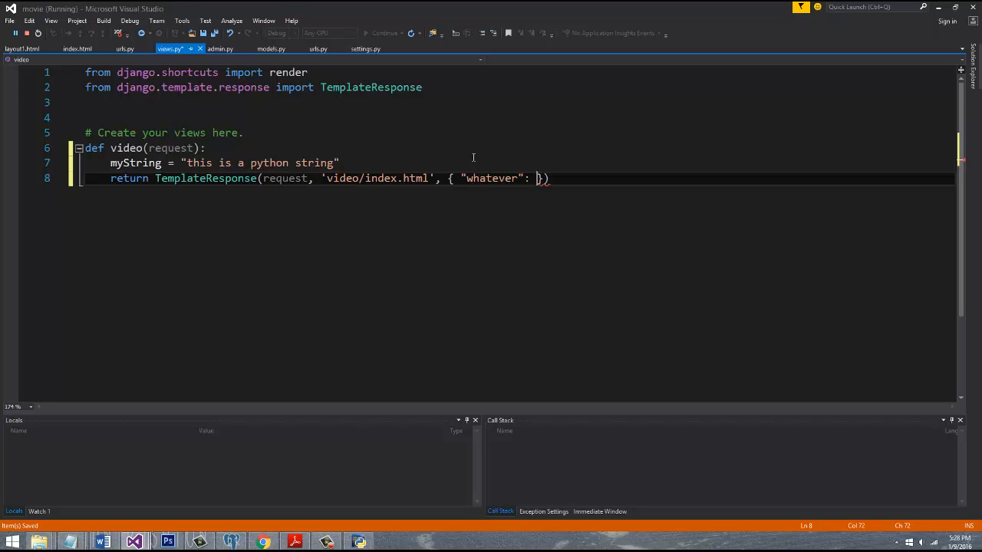
mouse_move(600, 152)
text(my)
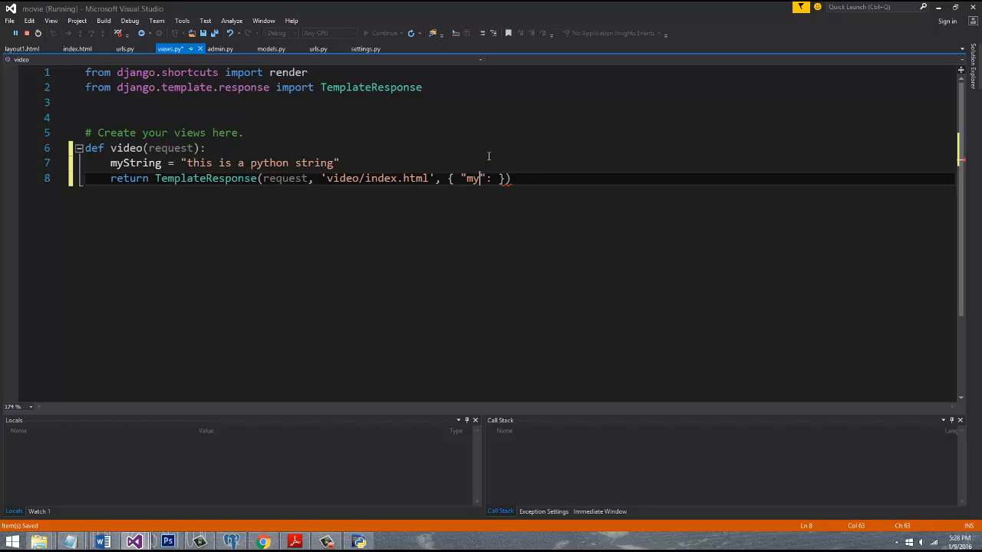
text(String)
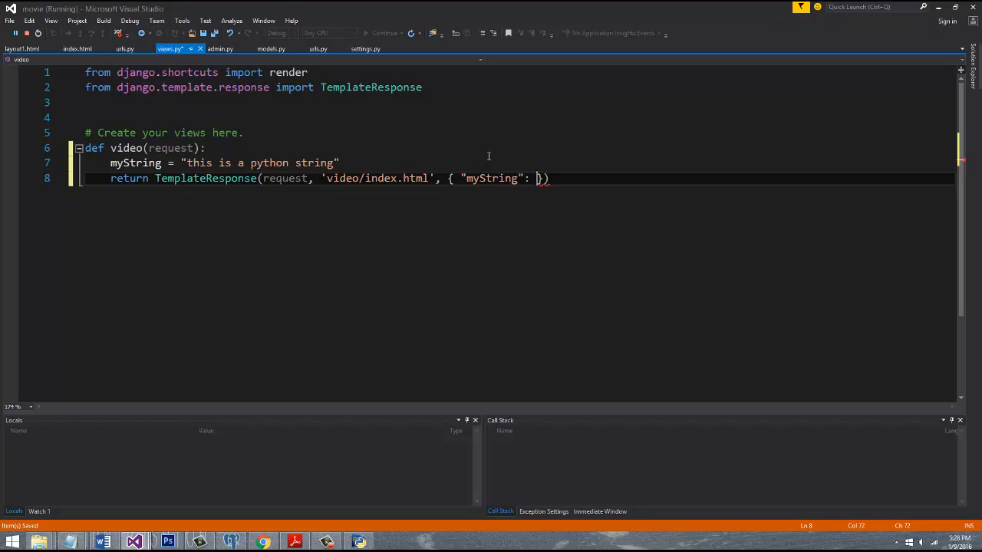
text(m)
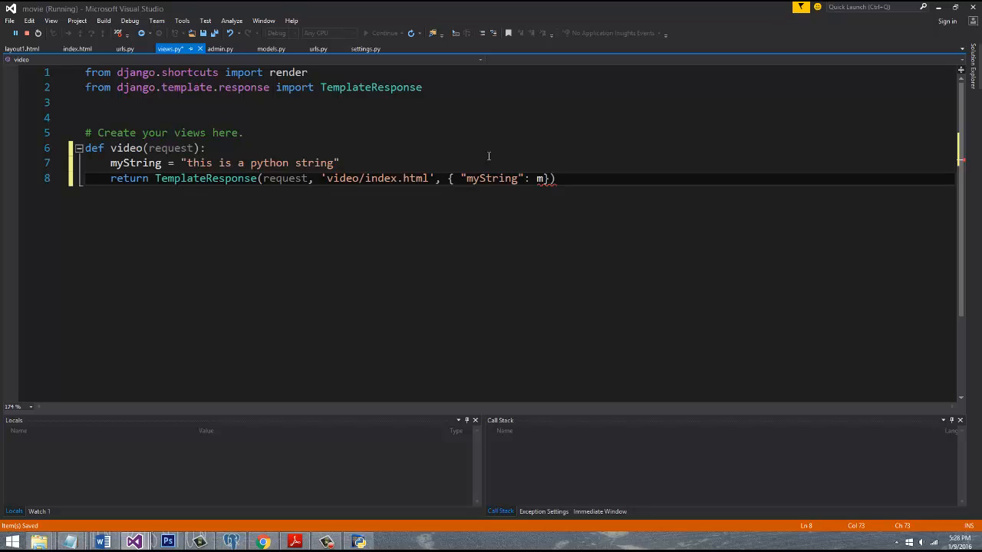
text(yString)
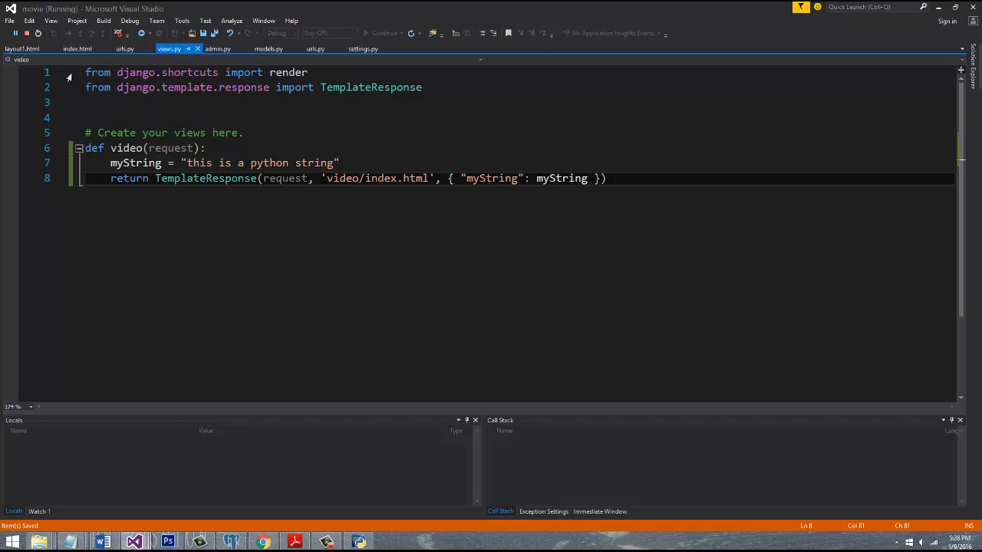
click(76, 48)
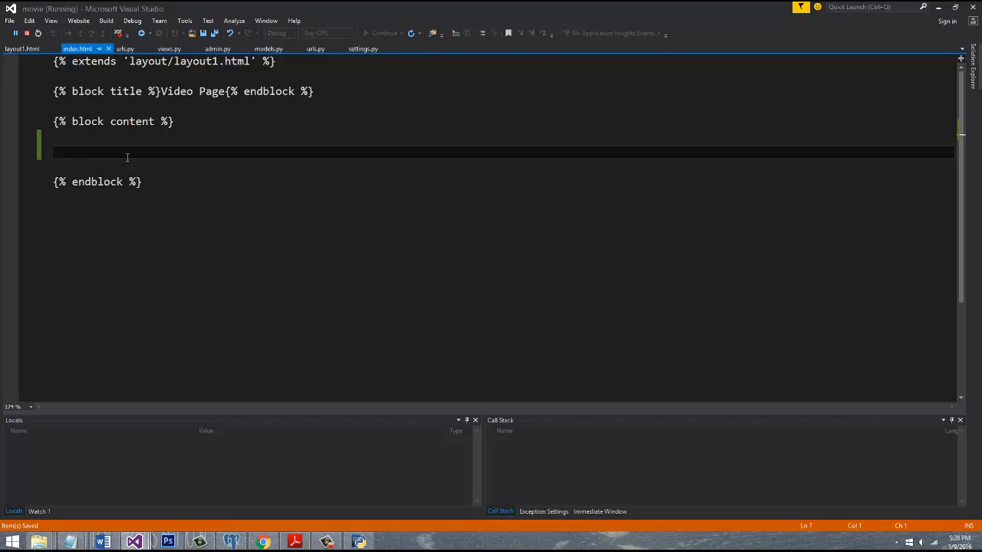
Step: Insert the {{ myString }} template variable into index.html's content block
text({{}})
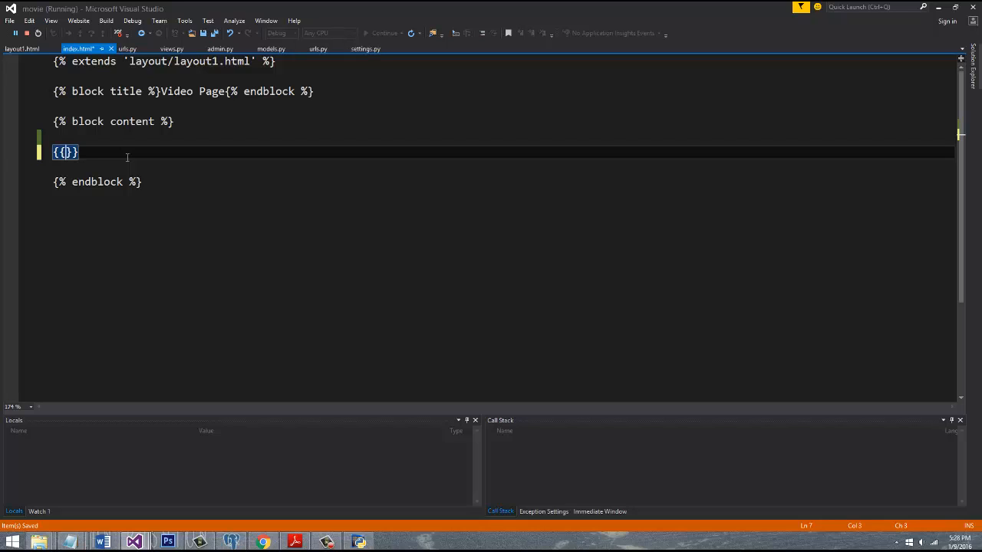
text(myString)
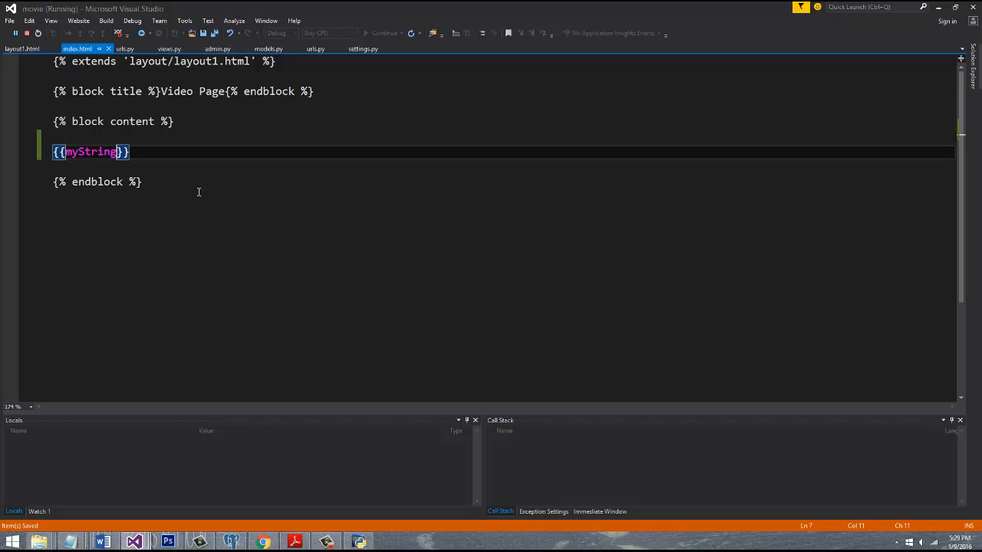
text(" ")
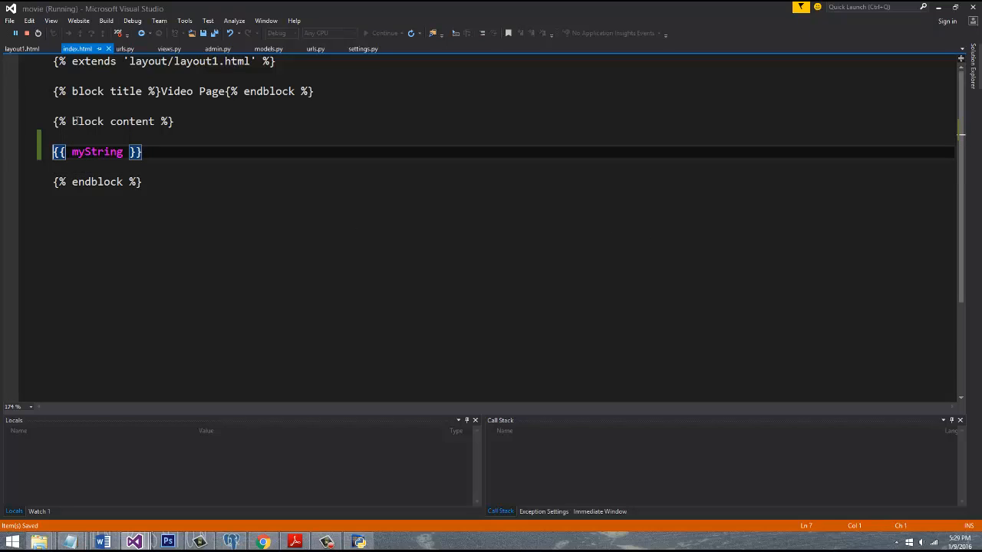
Step: Wrap {{ myString }} in h1 tags, moving the closing </h1> after it
text(<h1></h1>)
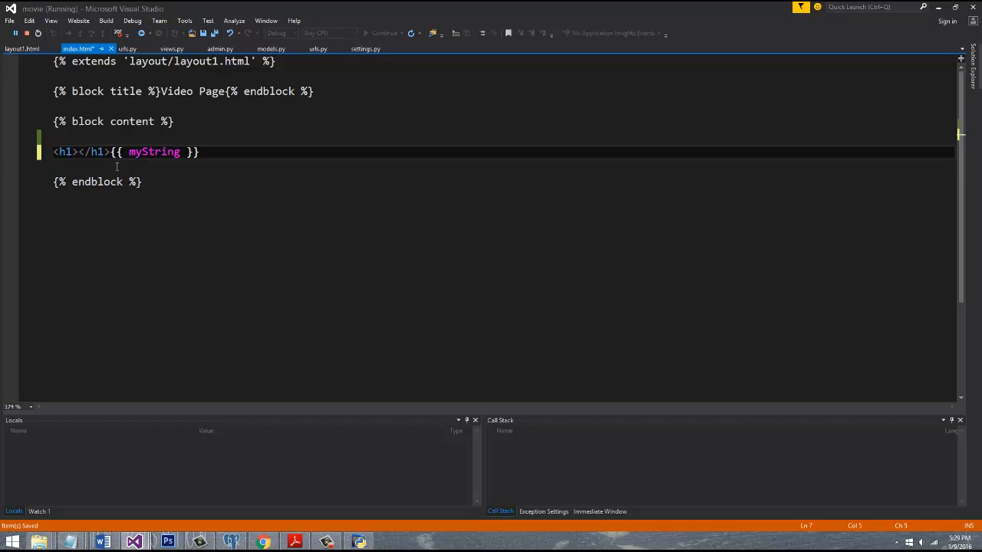
double_click(93, 151)
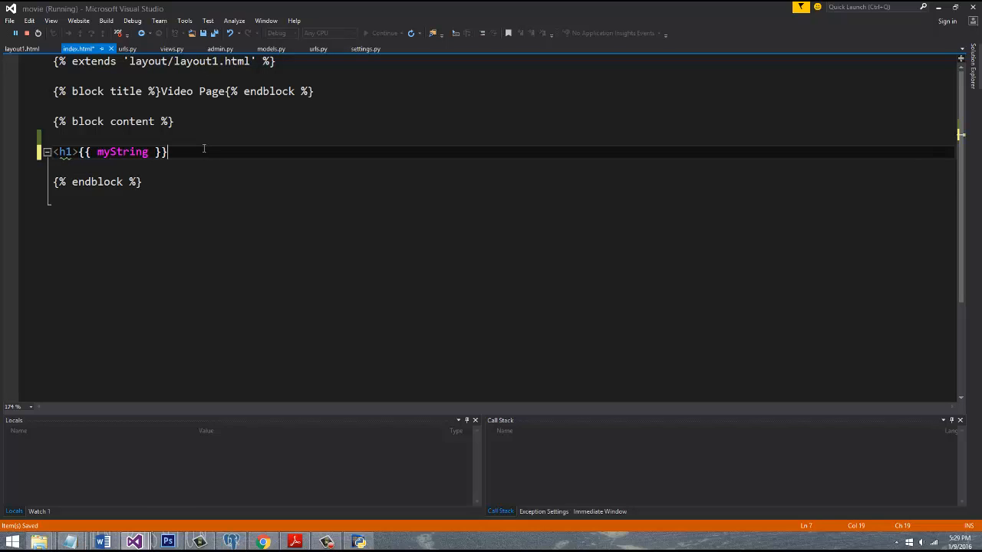
text(</h1>)
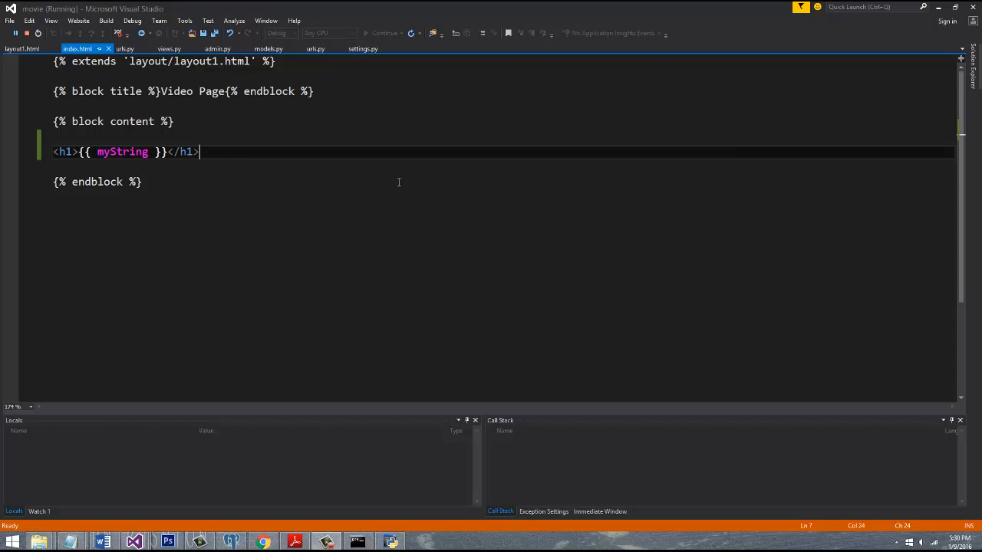
mouse_move(394, 218)
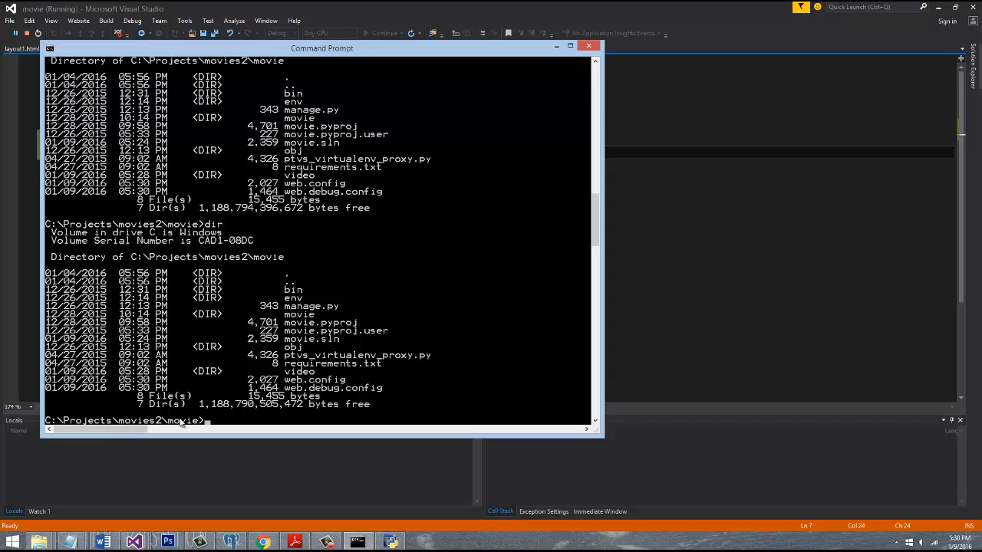
mouse_move(234, 420)
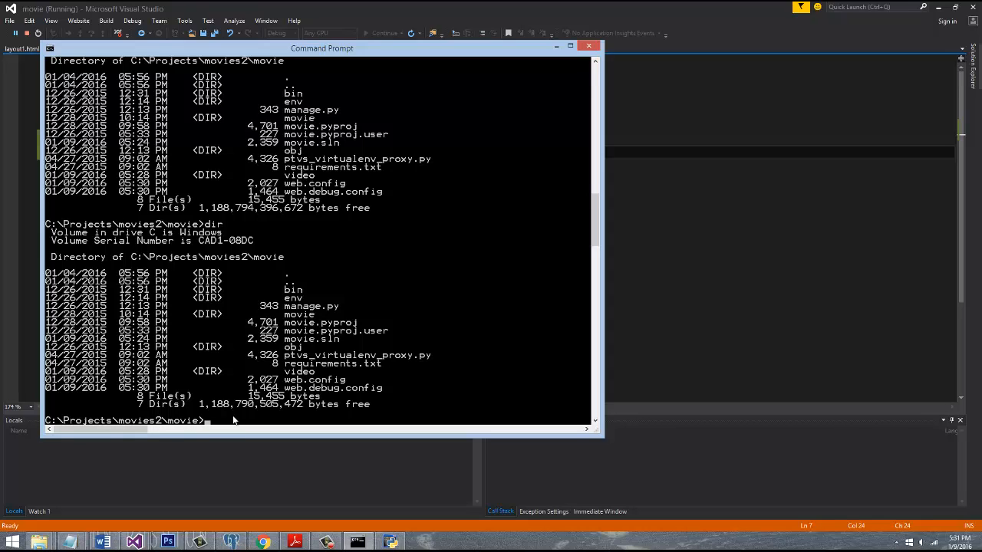
Step: Run python manage.py runserver in the movie folder, then minimize Command Prompt
text(python)
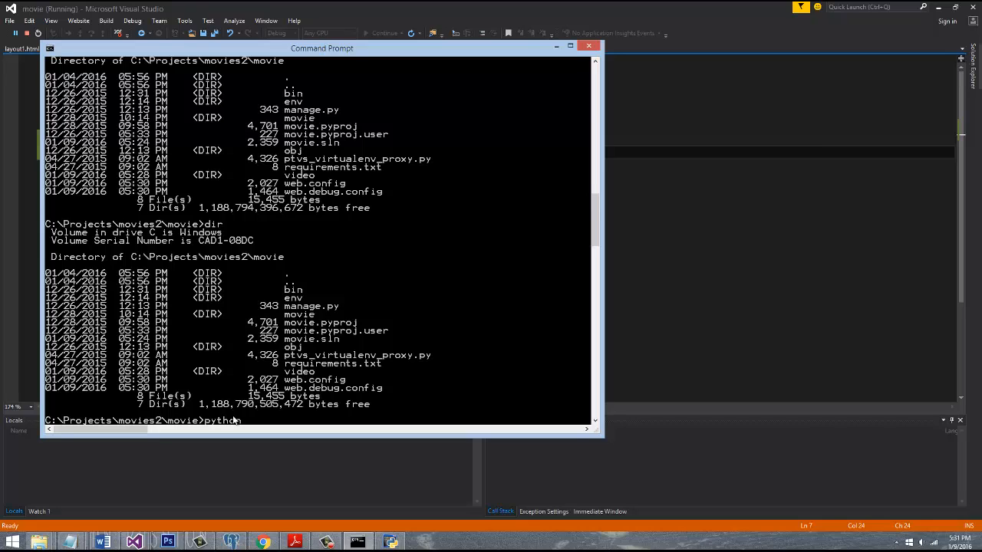
text(manage.py runserver)
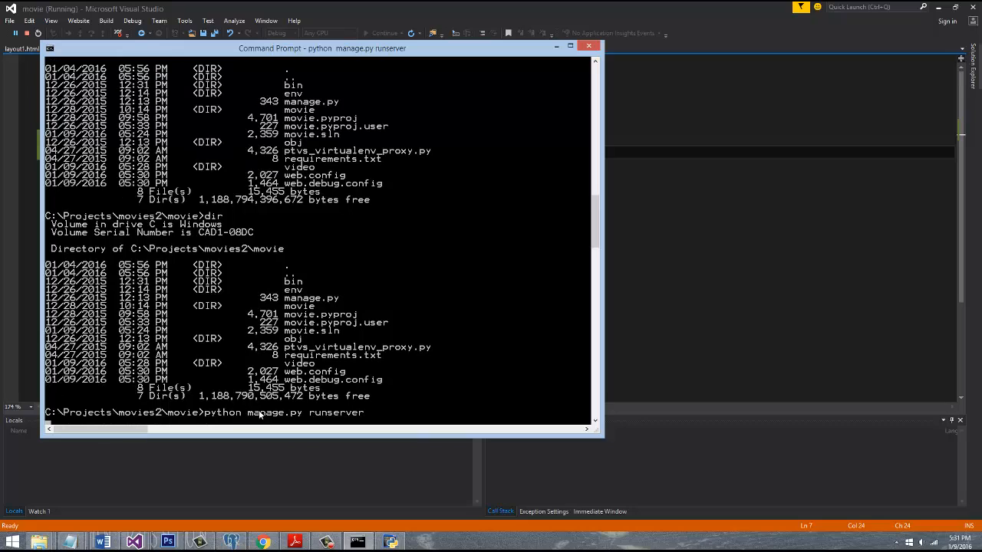
mouse_move(380, 322)
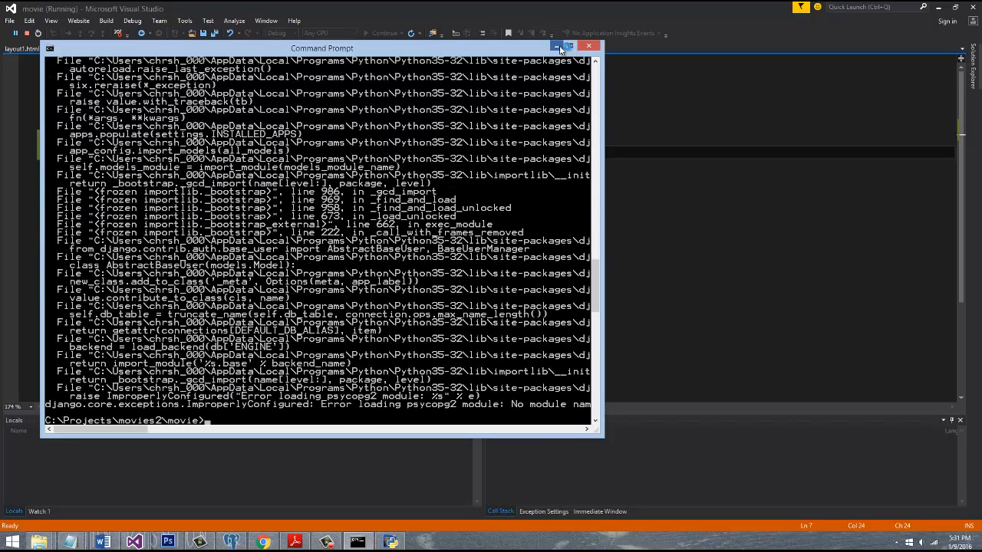
click(589, 46)
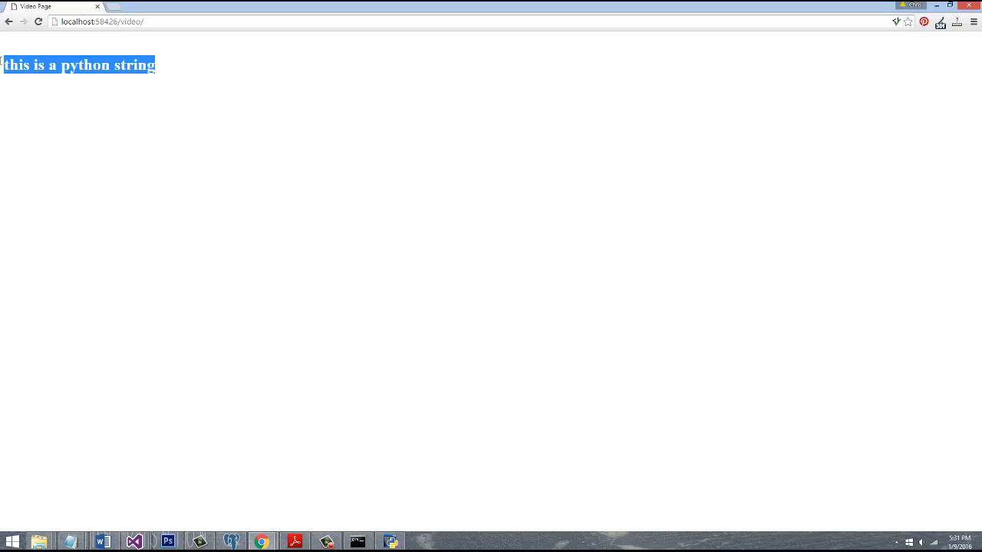
Step: Inspect the "this is a python string" heading as an h1, then close DevTools
right_click(77, 64)
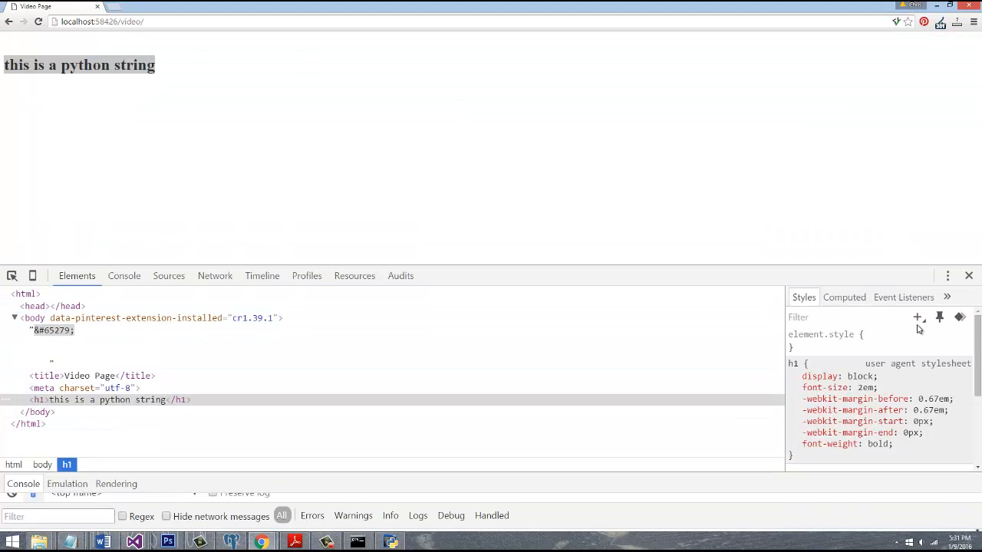
click(968, 275)
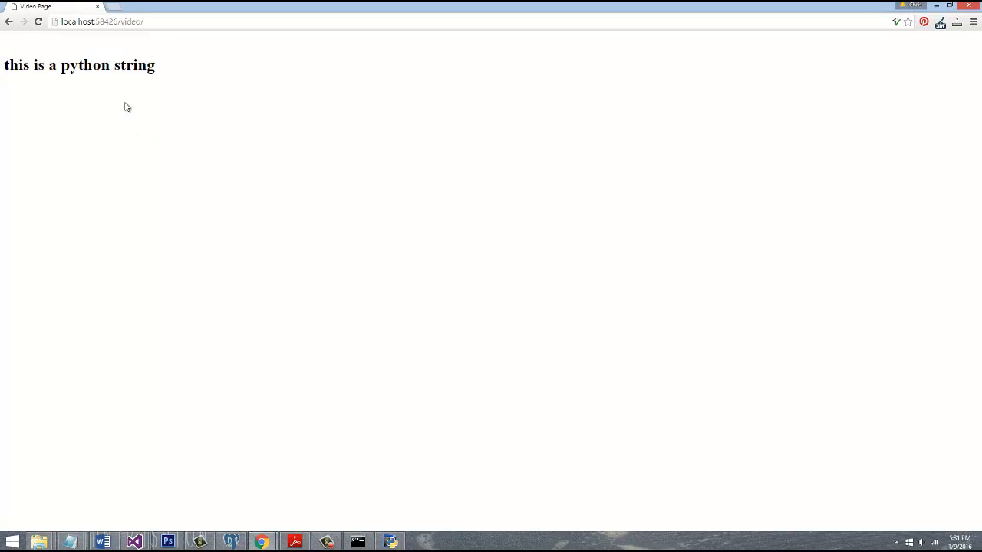